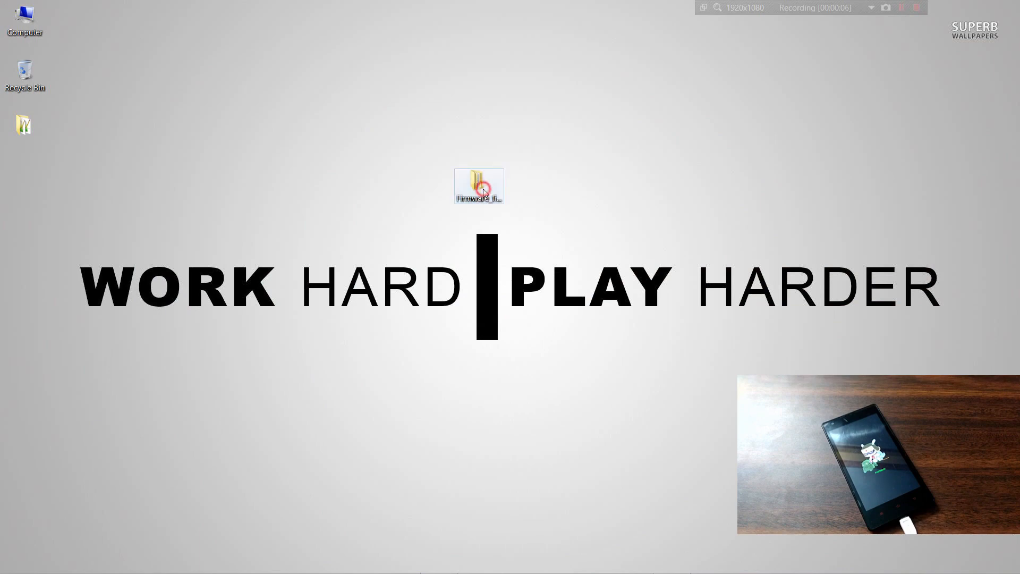
- Open Firmware_files and extract signed_cwm_update.zip into its own folder
double_click(478, 186)
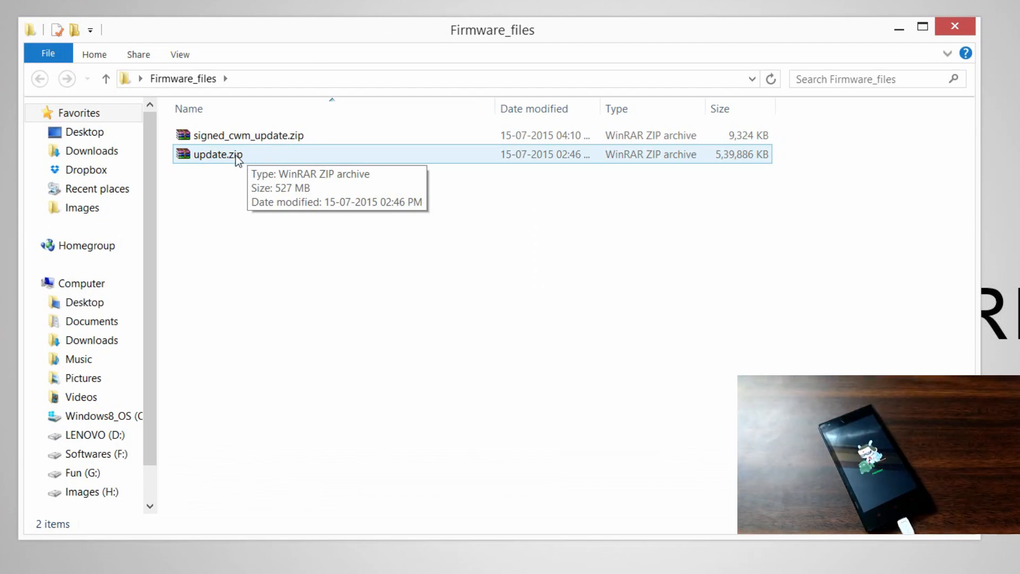
left_click(273, 135)
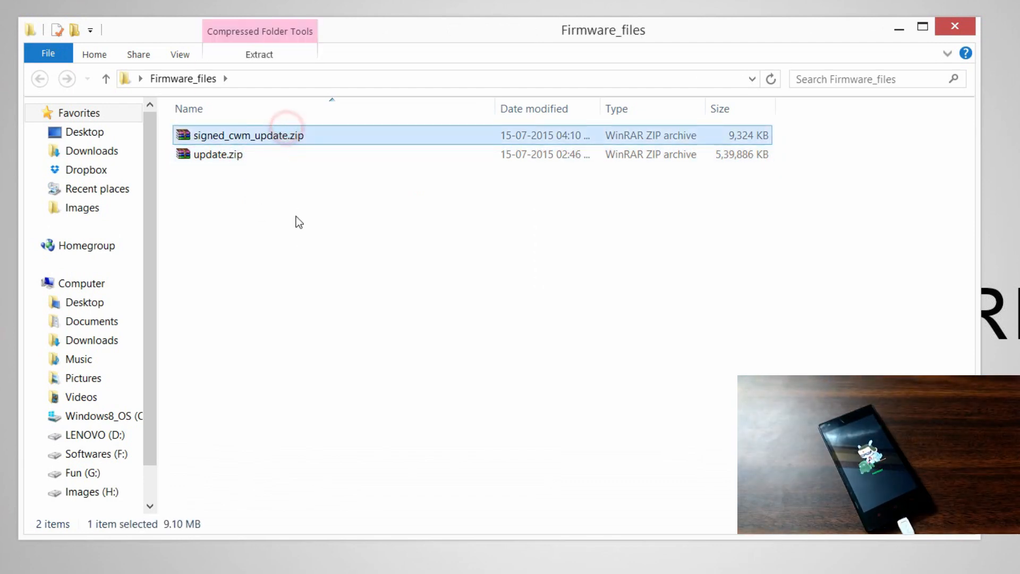
mouse_move(273, 136)
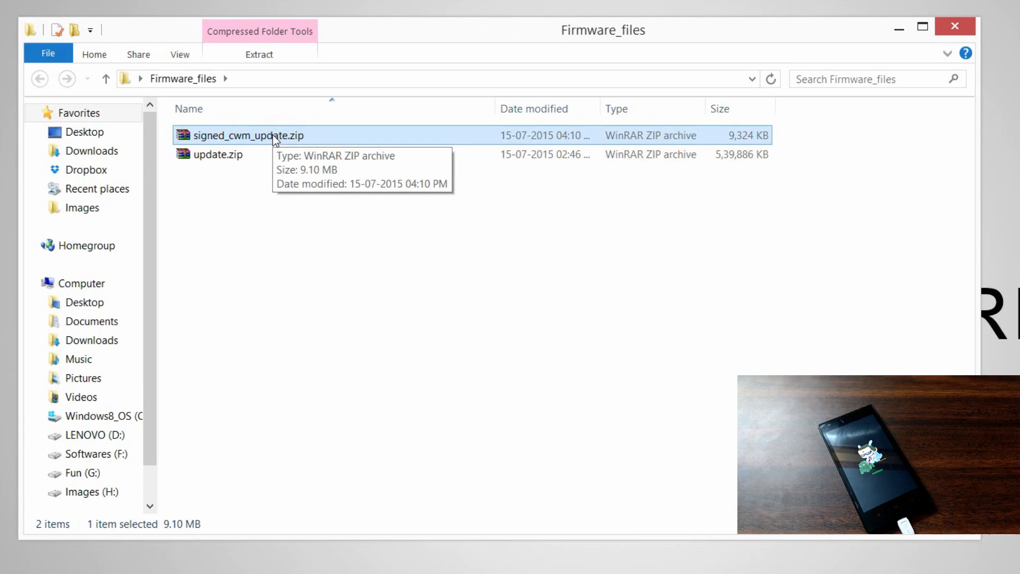
left_click(291, 236)
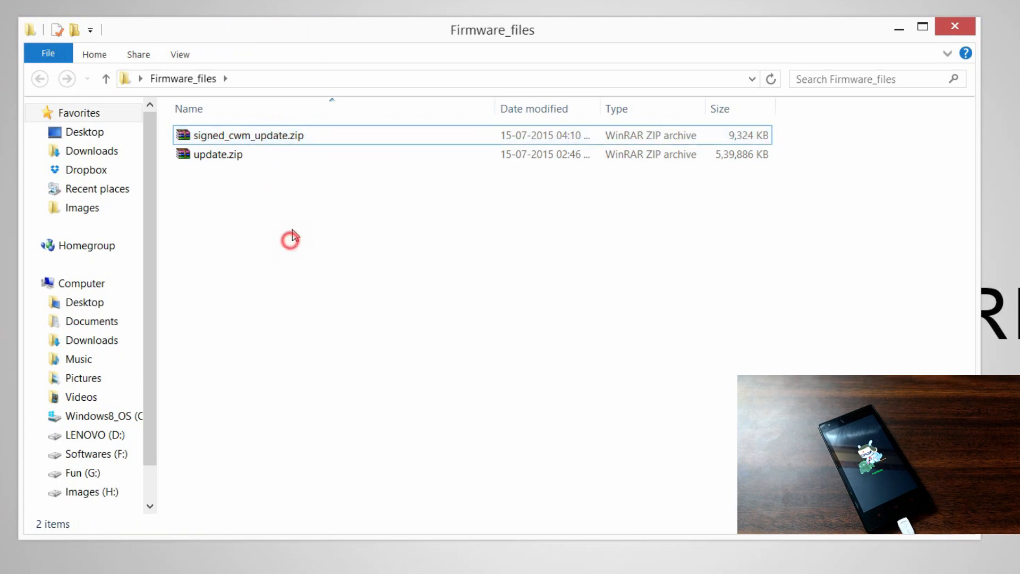
right_click(247, 135)
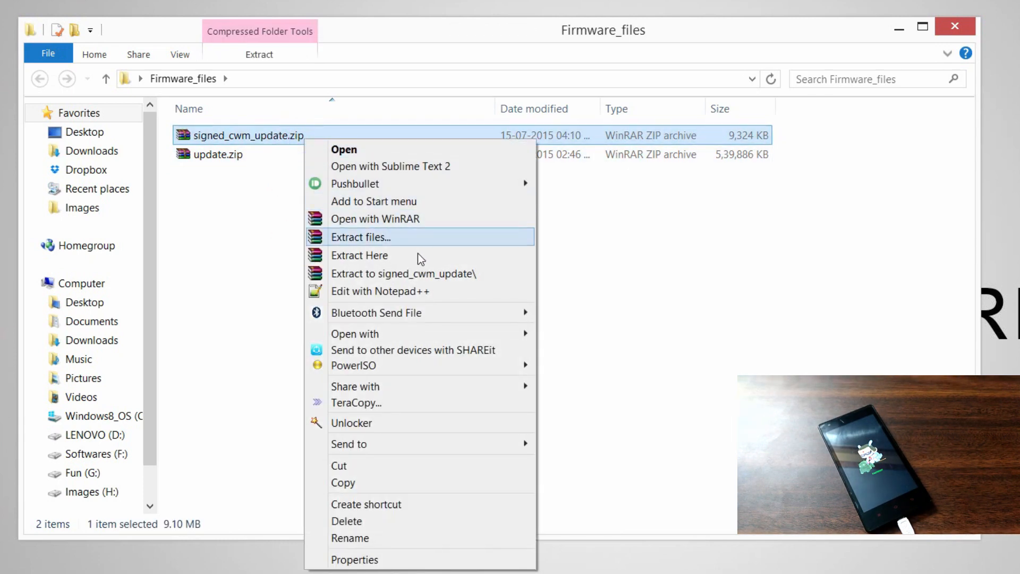
left_click(359, 255)
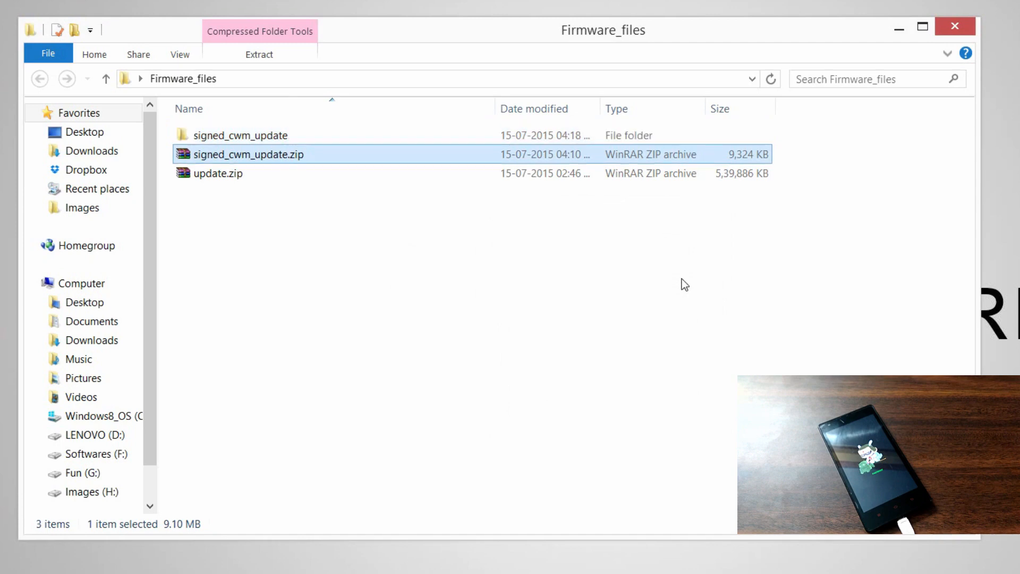
- Get the recovery image from the extracted signed_cwm_update folder into Firmware_files as cwm.img
double_click(240, 136)
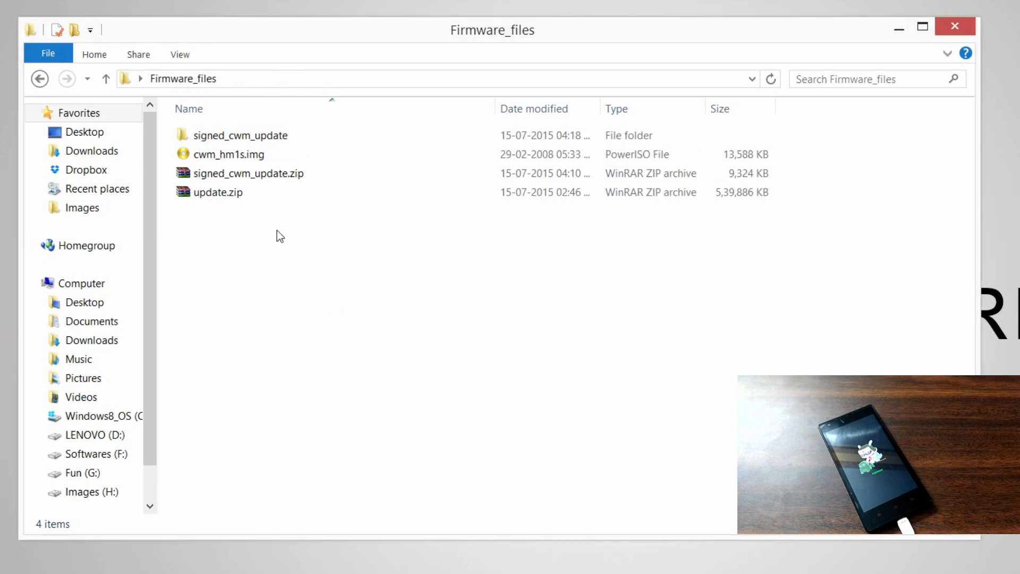
left_click(229, 154)
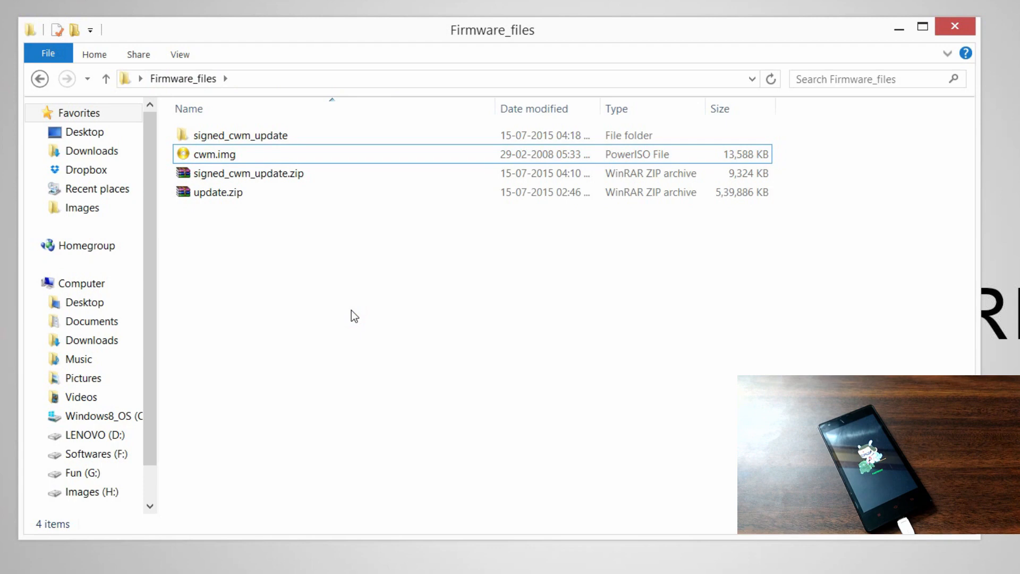
right_click(355, 316)
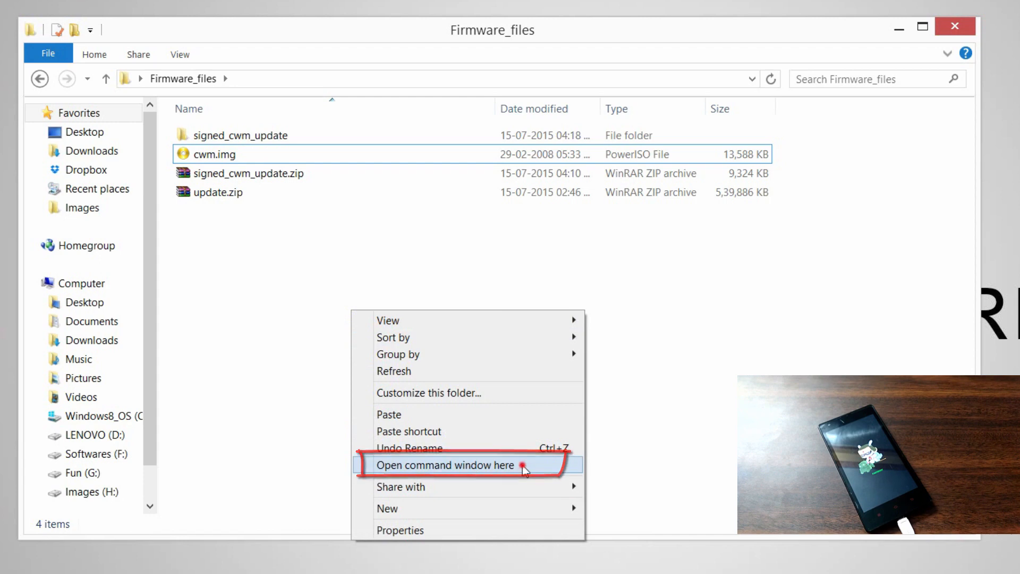
- From a Firmware_files command window, run 'fastboot devices' and begin 'fastboot boot cwm.img'
left_click(444, 465)
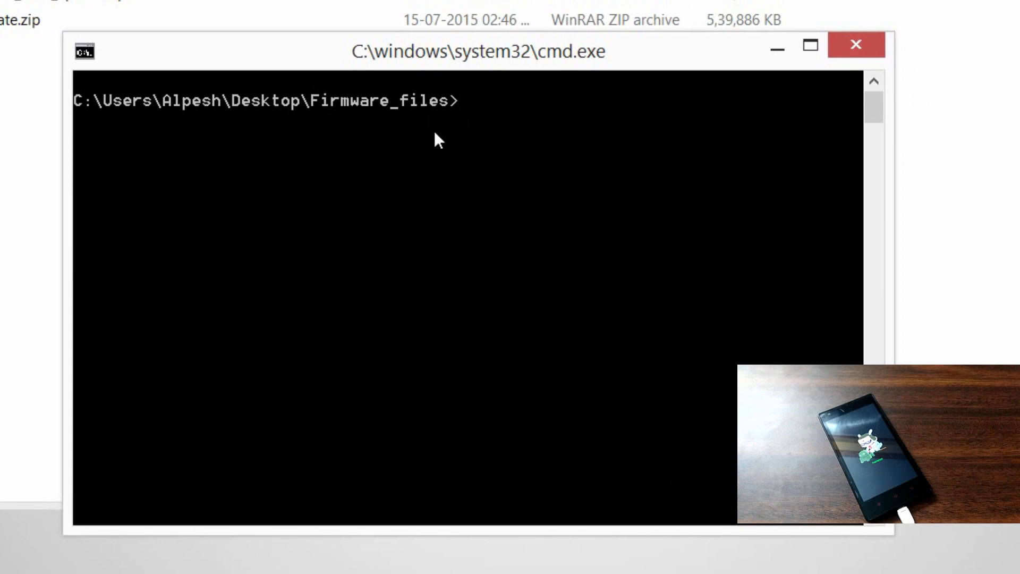
type("fastboot dev")
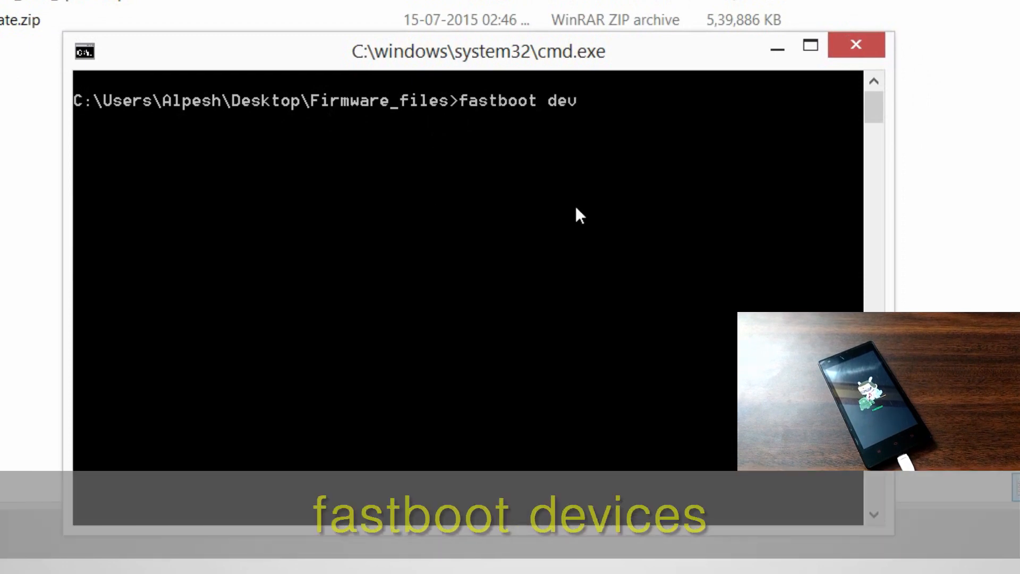
key("Enter")
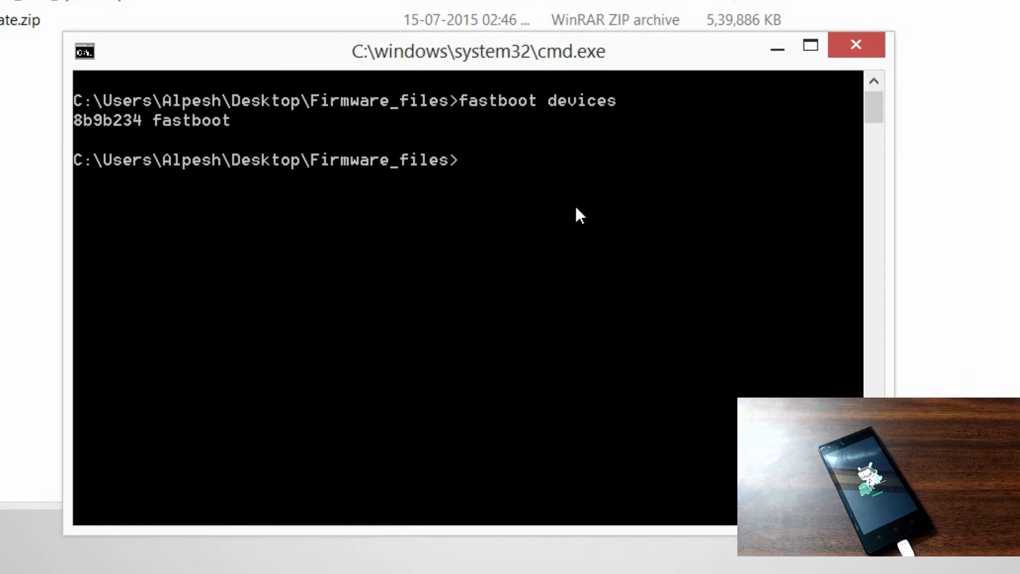
mouse_move(226, 141)
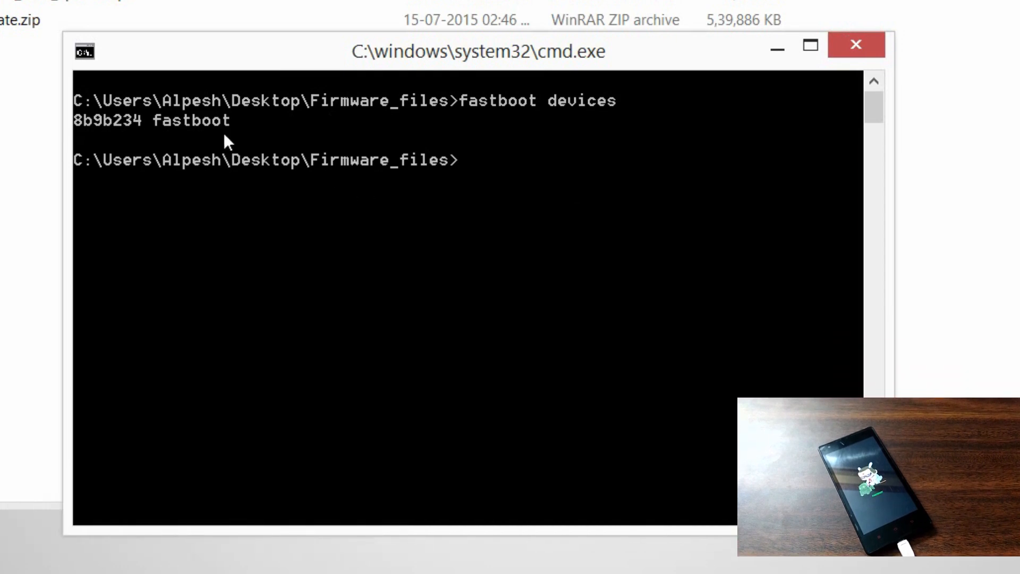
mouse_move(589, 208)
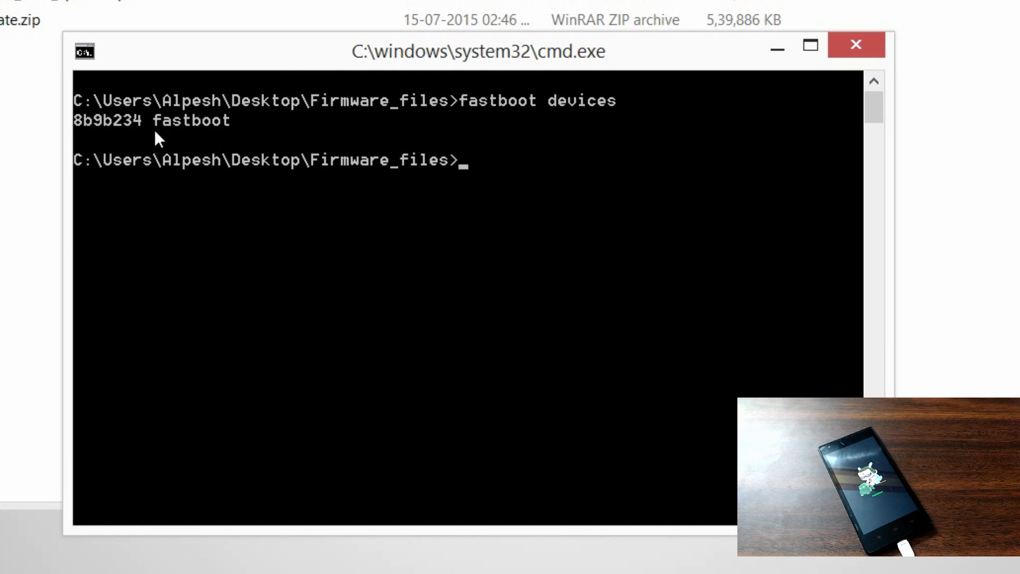
mouse_move(618, 240)
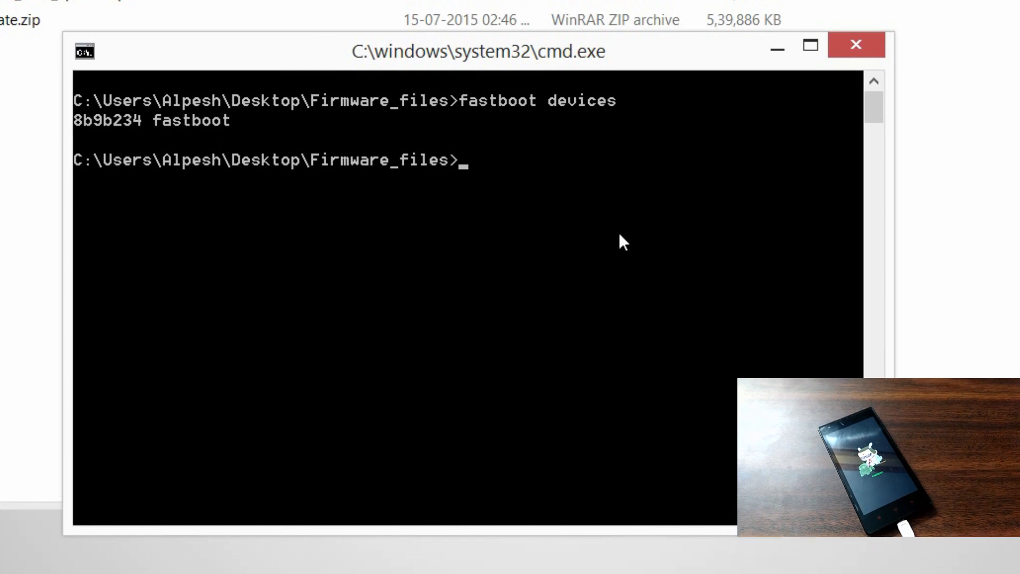
type("fastboot")
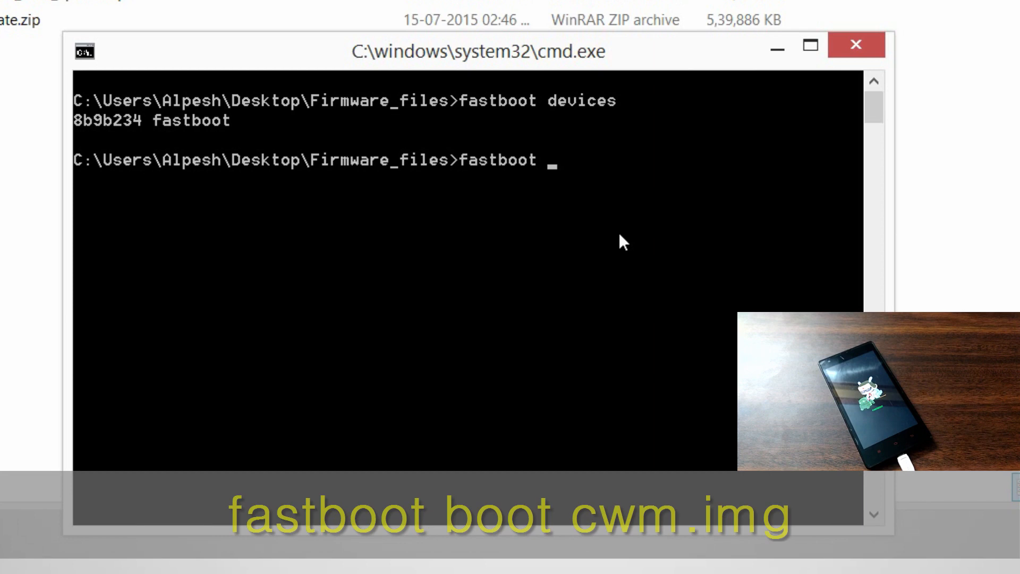
type("boot cwm.img")
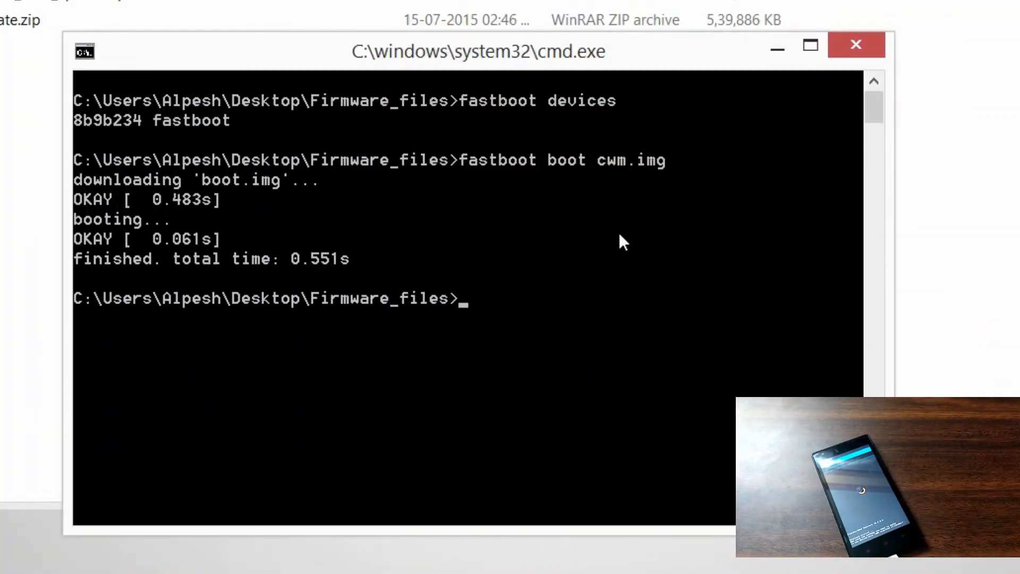
- Check the phone with 'adb devices', then run 'adb sideload update.zip'
type("adb")
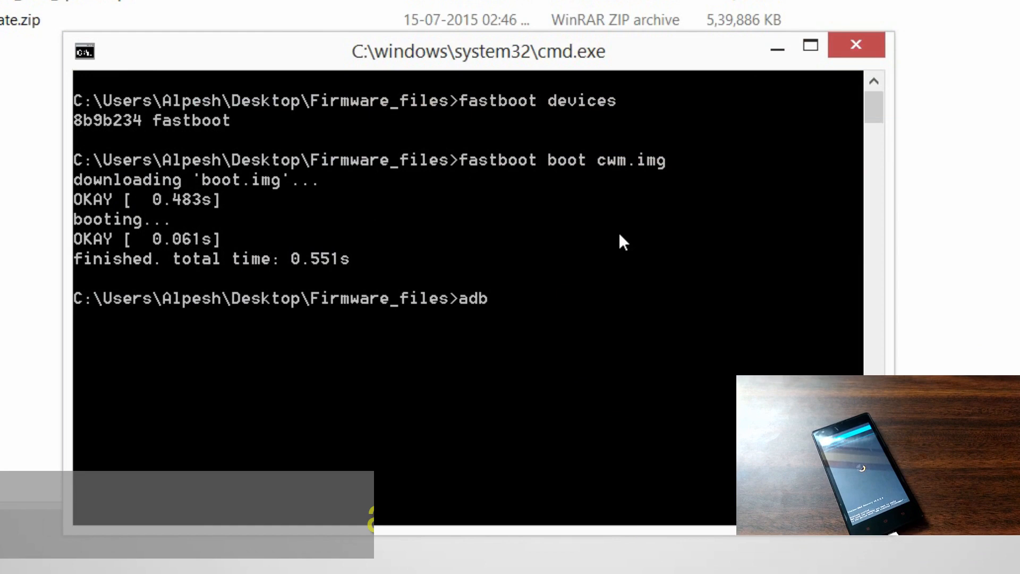
type("devices")
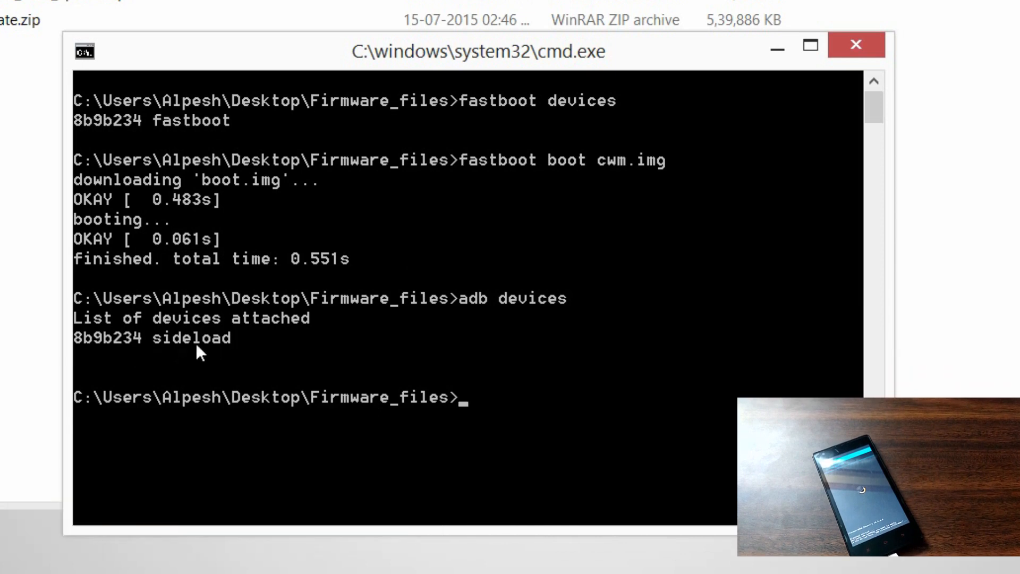
mouse_move(529, 376)
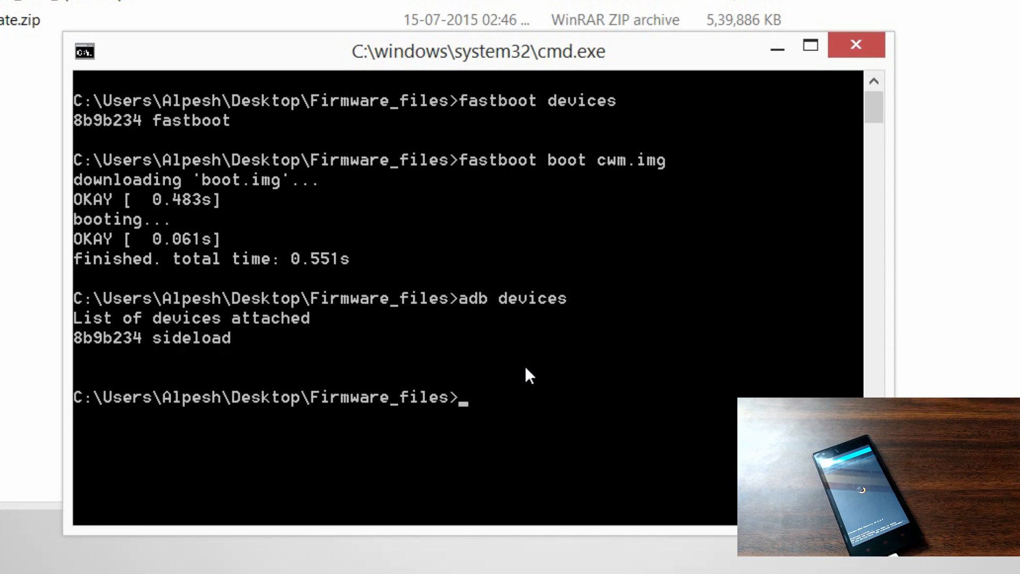
type("adb sideload")
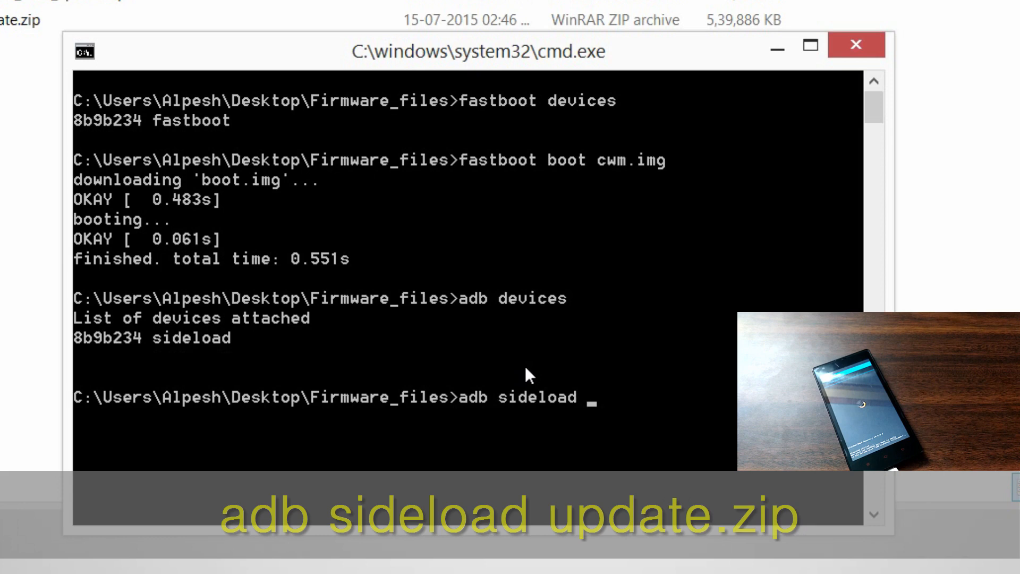
type("update.zip")
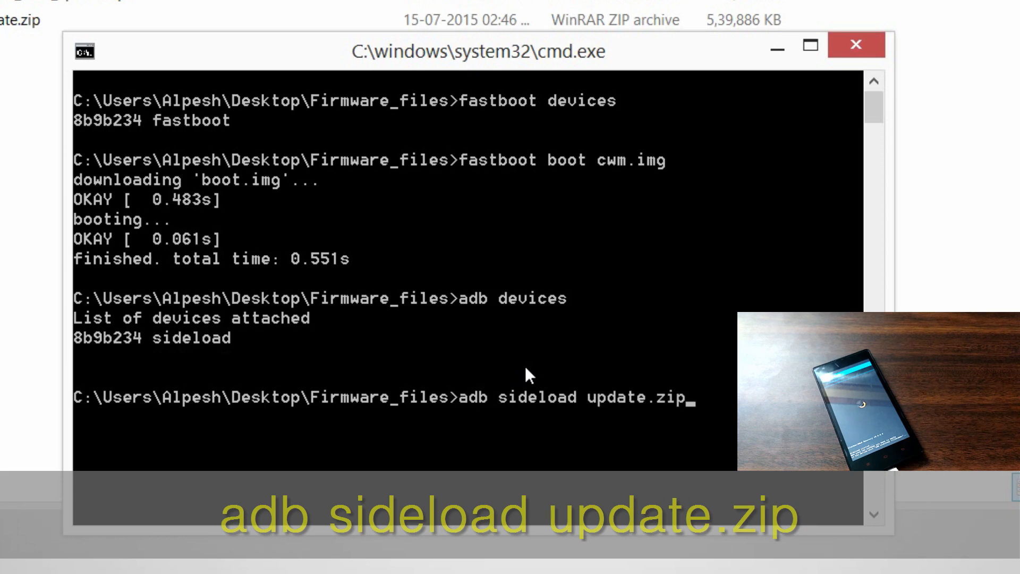
key("enter")
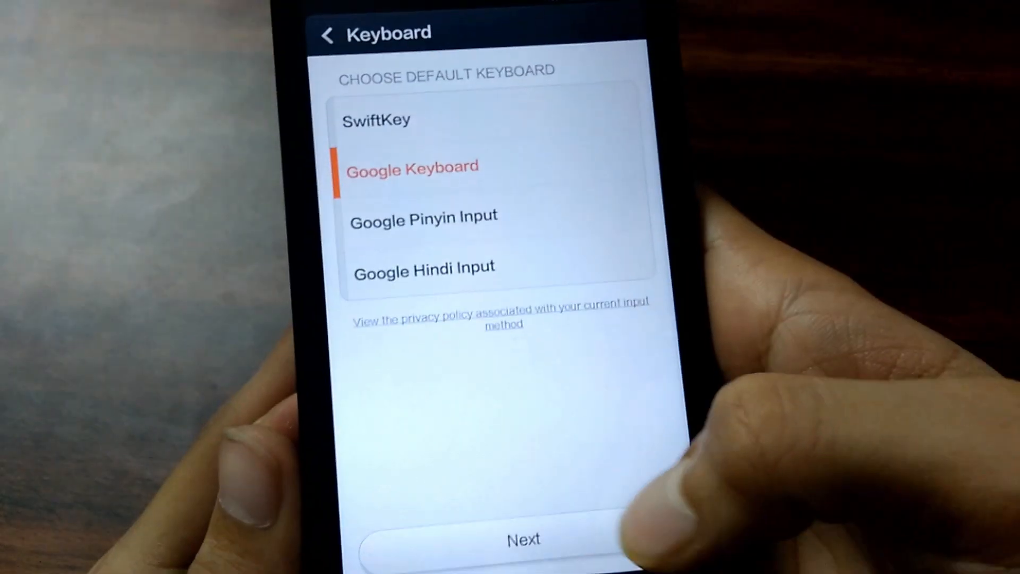
- Keep Google Keyboard, continue without SIM, and agree to MIUI terms, other services and location consent
left_click(522, 539)
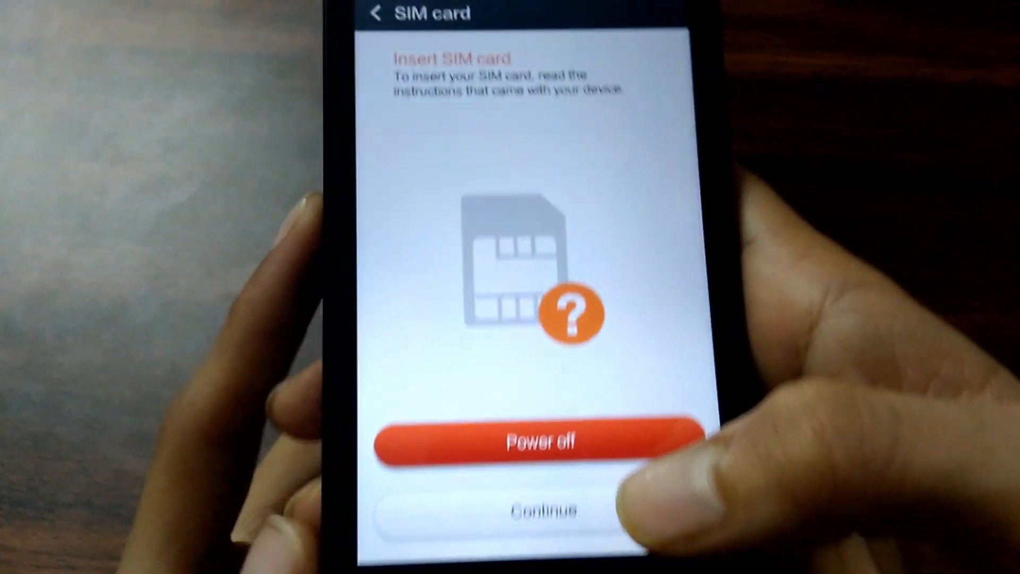
left_click(528, 510)
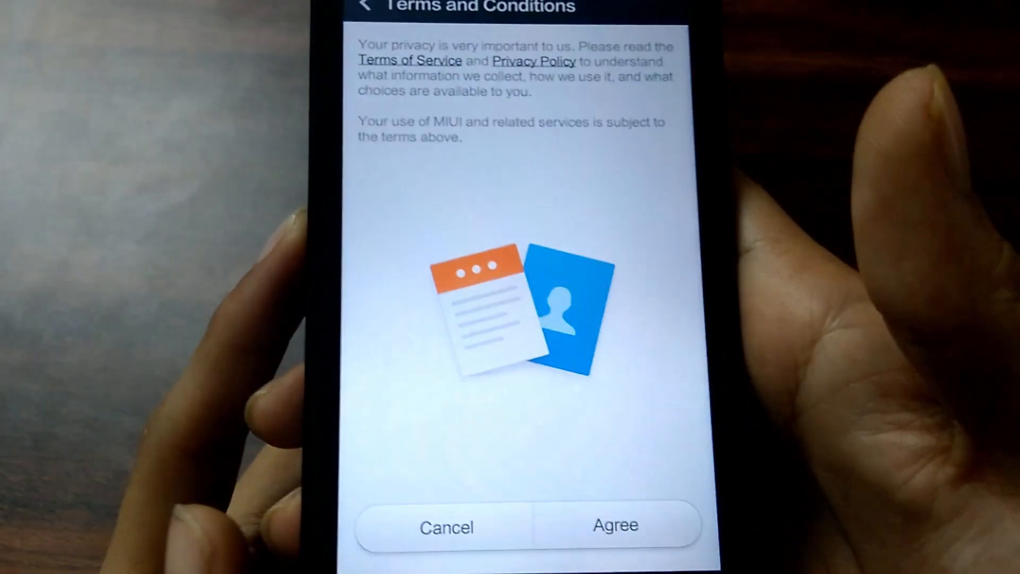
left_click(614, 526)
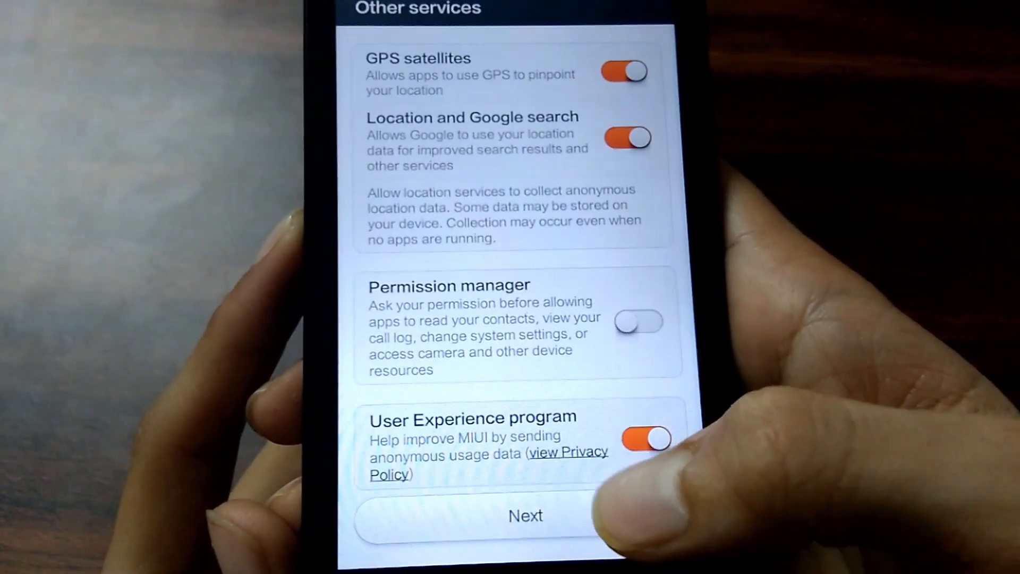
left_click(628, 138)
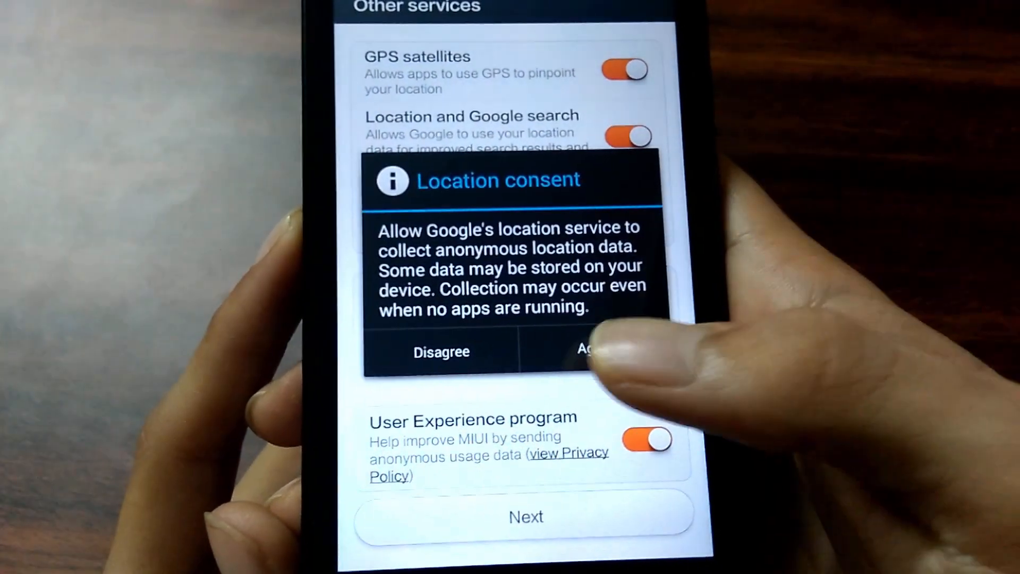
left_click(589, 352)
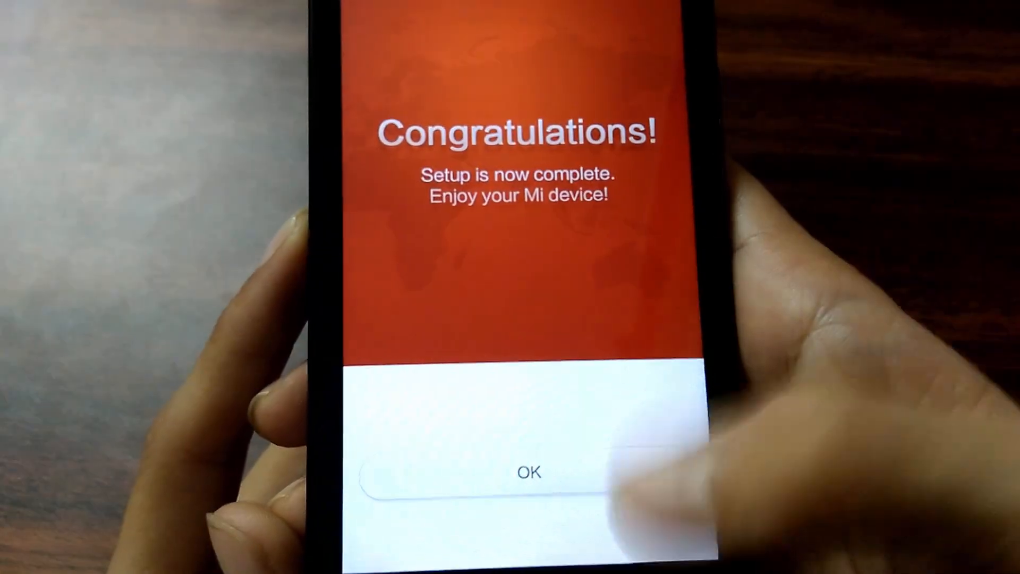